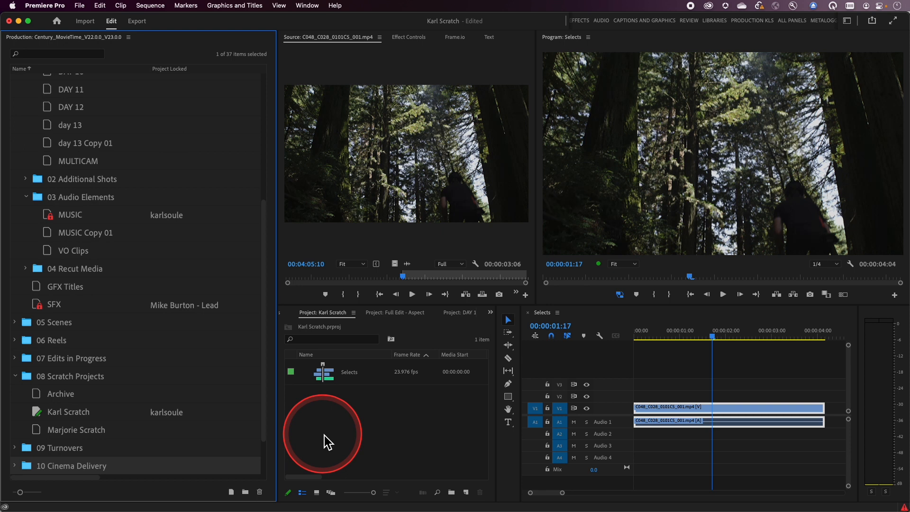
{"action": "mouse_move", "coordinate": [85, 10]}
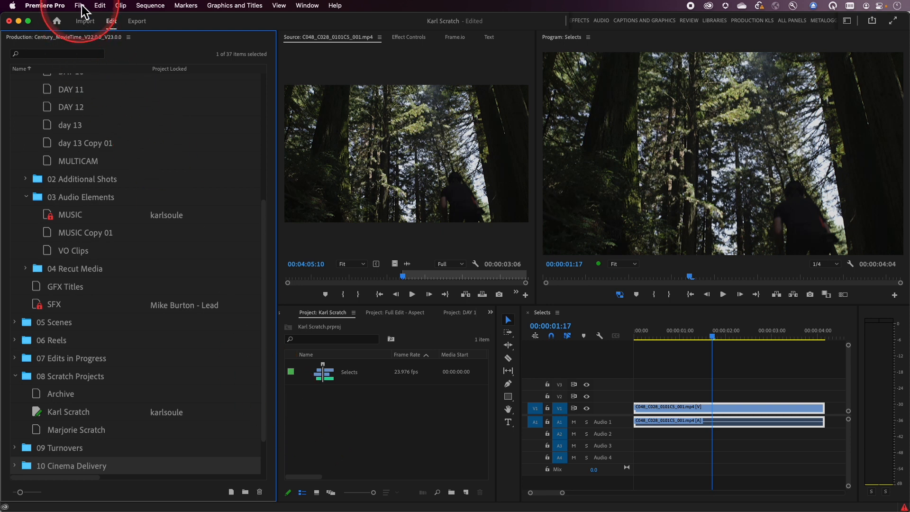
Open LOOPS_2020.prproj from the Desktop via File > Open Project
{"action": "left_click", "coordinate": [79, 5]}
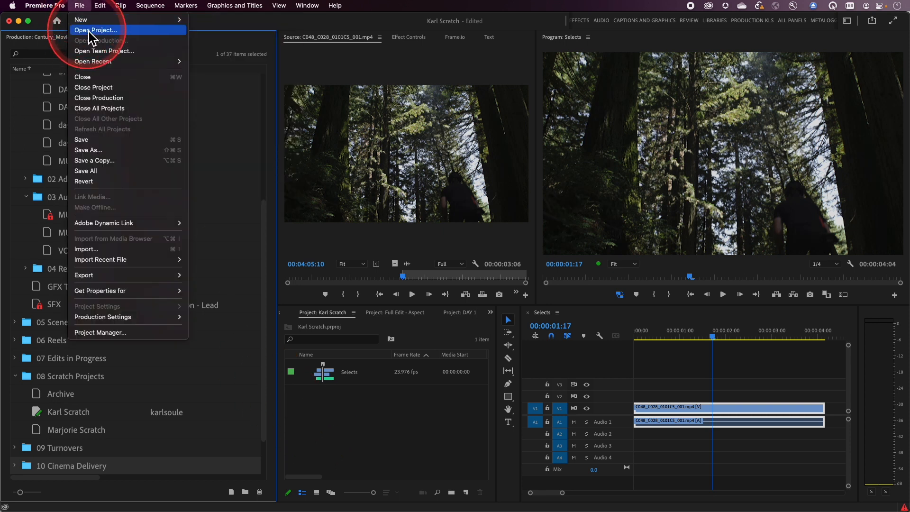
{"action": "left_click", "coordinate": [96, 29]}
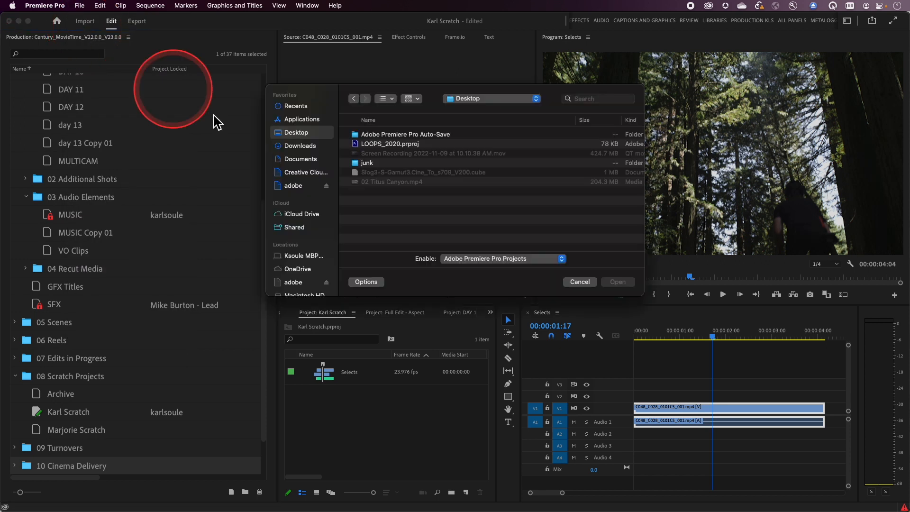
{"action": "left_click", "coordinate": [390, 144]}
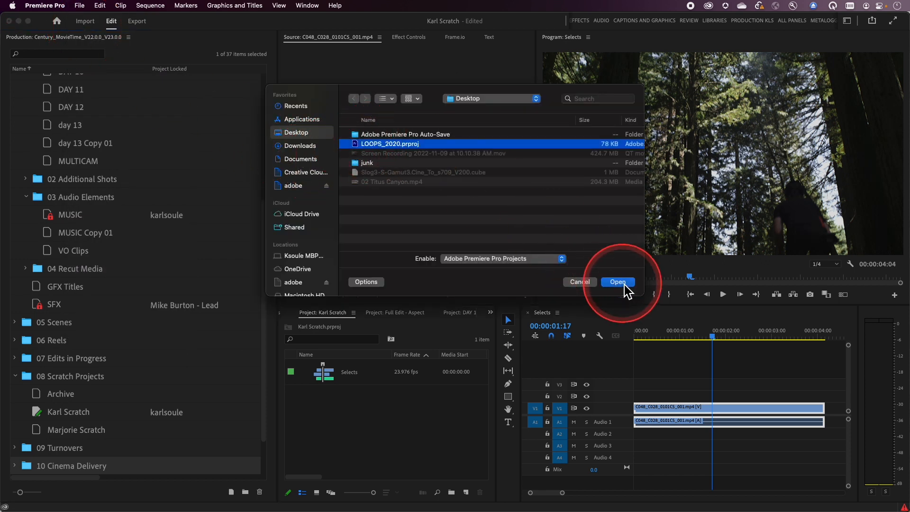
{"action": "left_click", "coordinate": [617, 281]}
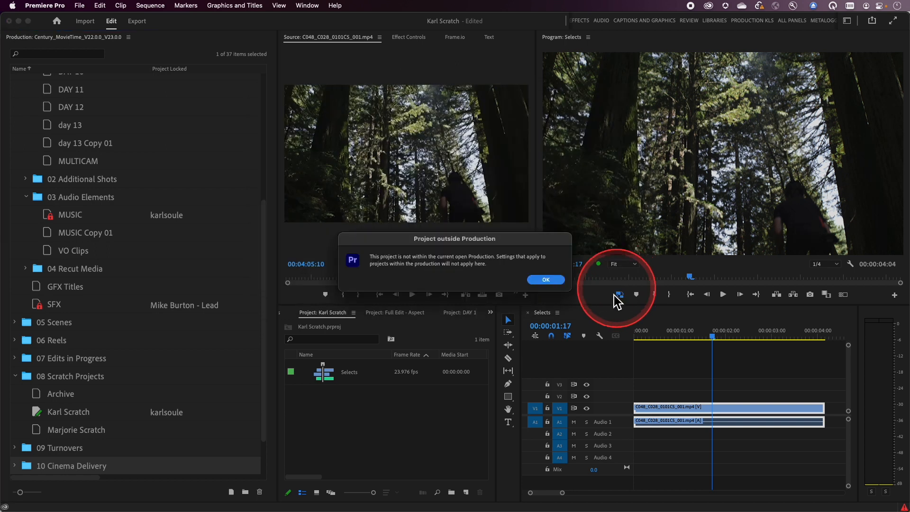
{"action": "mouse_move", "coordinate": [406, 255]}
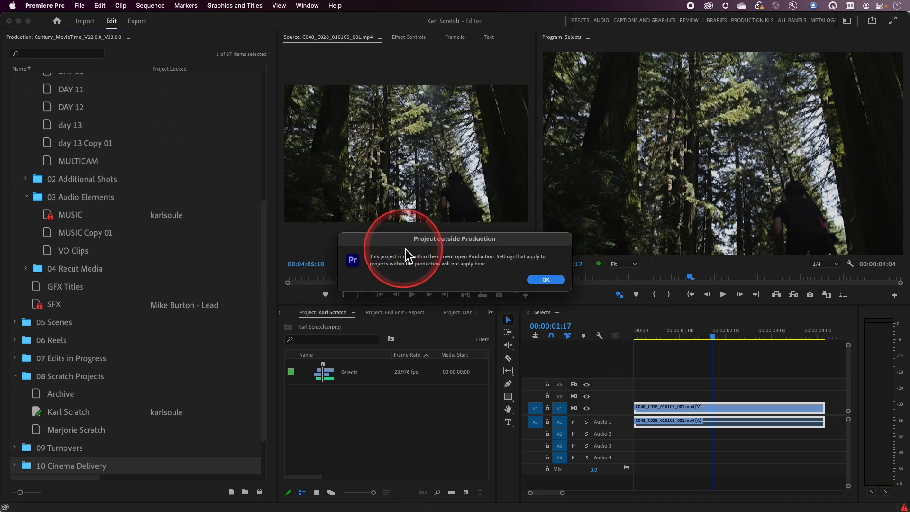
{"action": "mouse_move", "coordinate": [452, 285]}
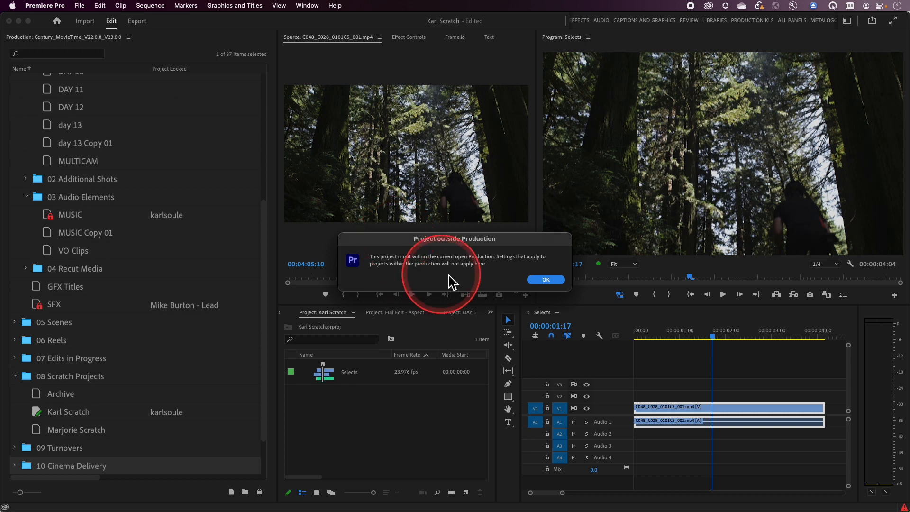
{"action": "mouse_move", "coordinate": [458, 283]}
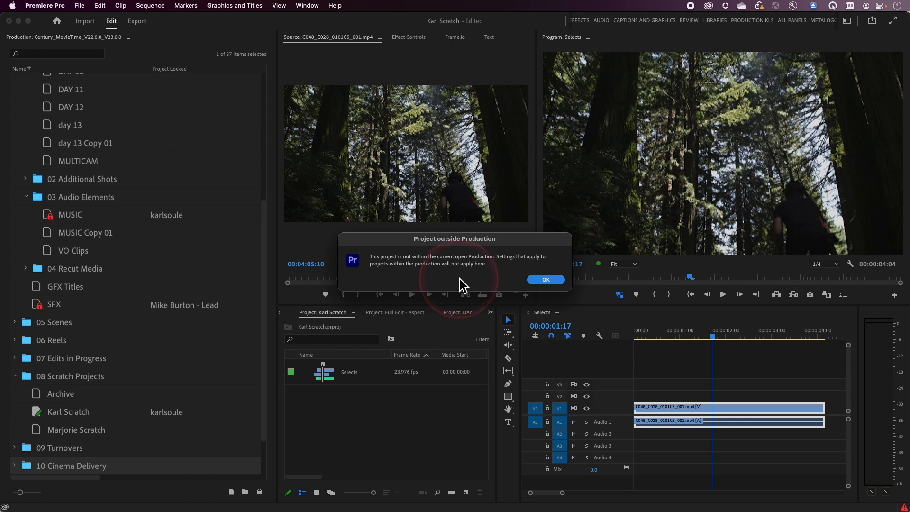
Accept the outside-production warning, open MUSIC Copy 01, and skip the Link Media search
{"action": "left_click", "coordinate": [544, 279]}
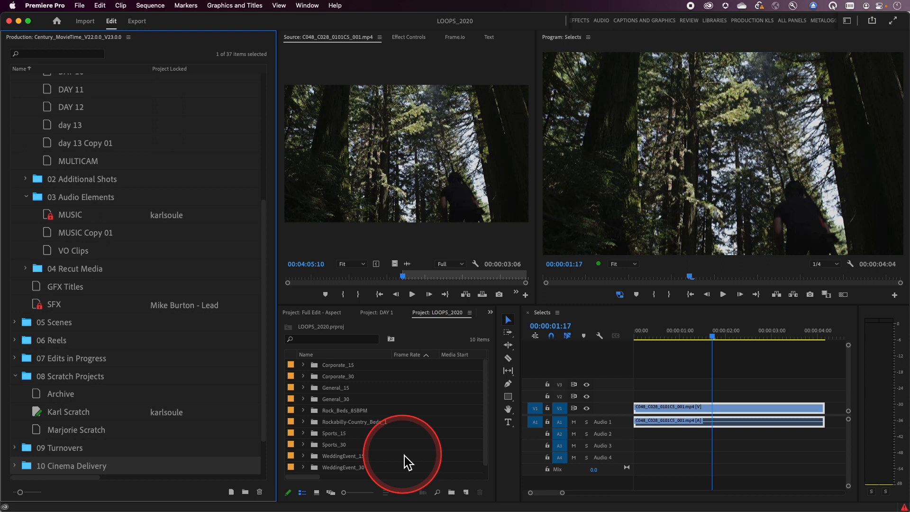
{"action": "mouse_move", "coordinate": [336, 424]}
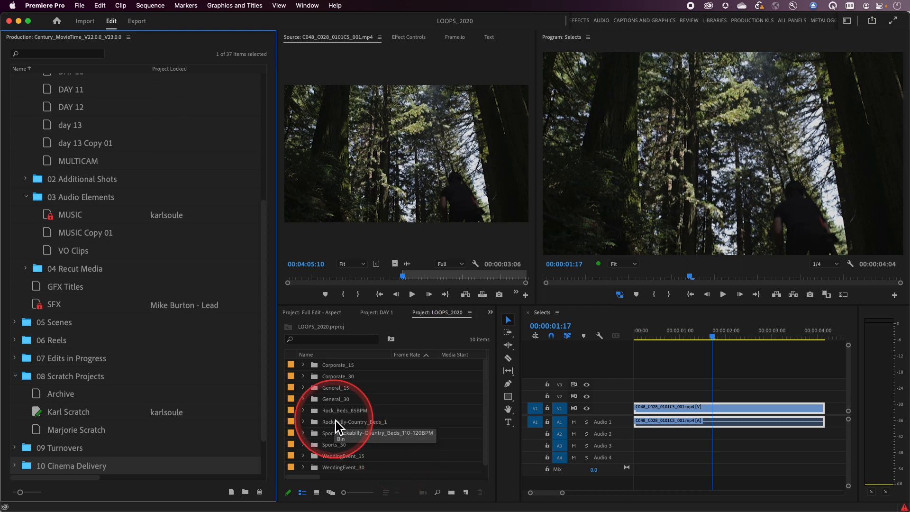
{"action": "mouse_move", "coordinate": [415, 415]}
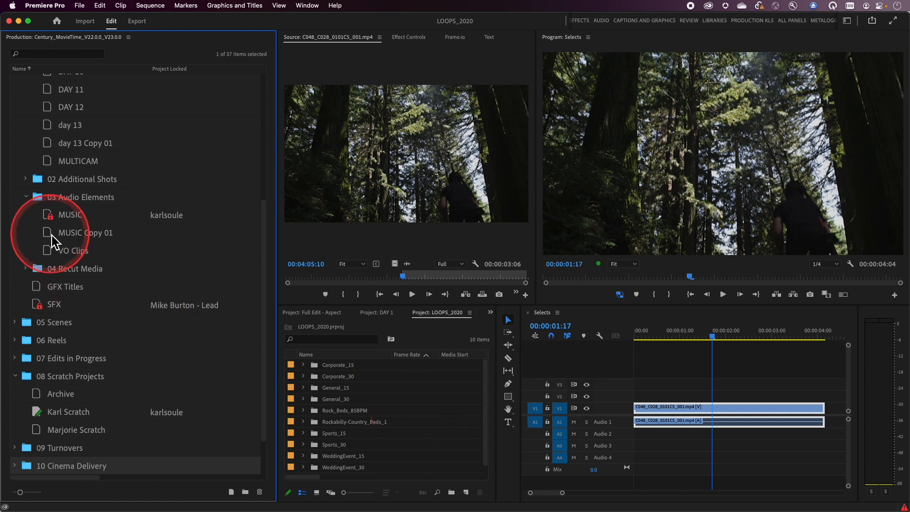
{"action": "double_click", "coordinate": [85, 232]}
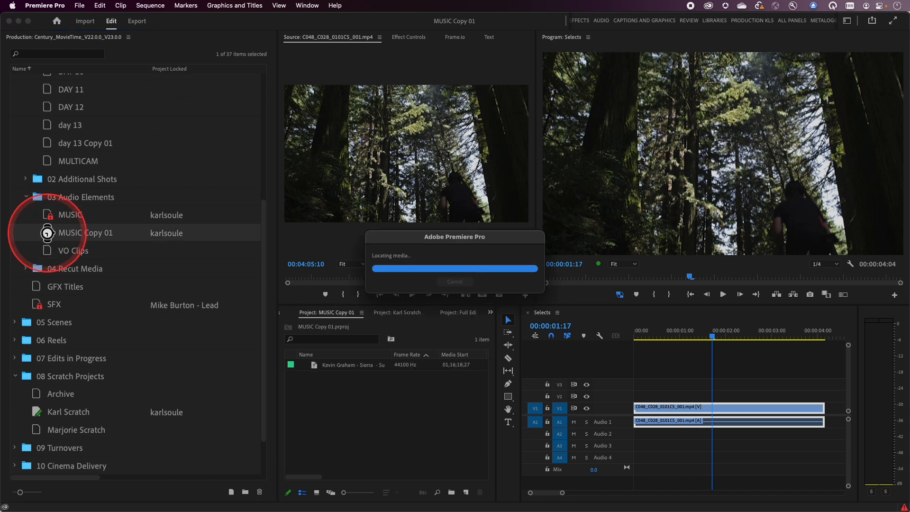
{"action": "left_click", "coordinate": [455, 282]}
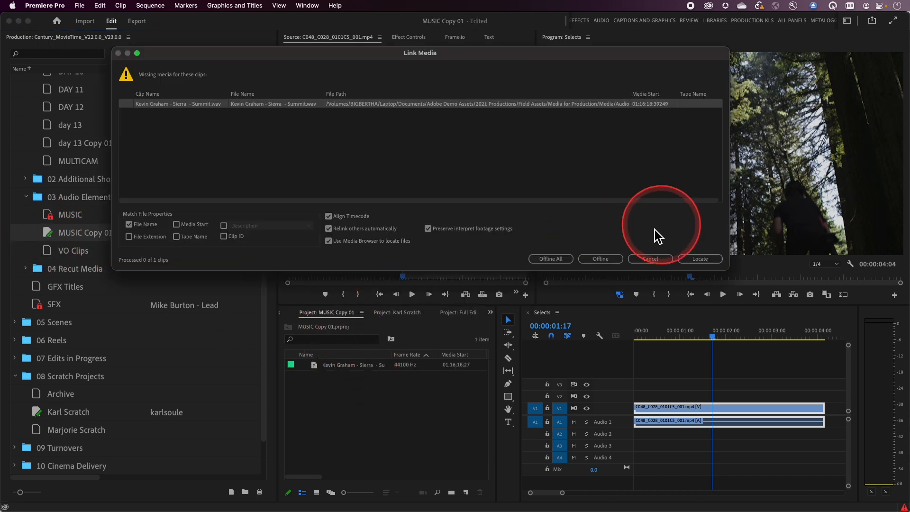
{"action": "left_click", "coordinate": [650, 259]}
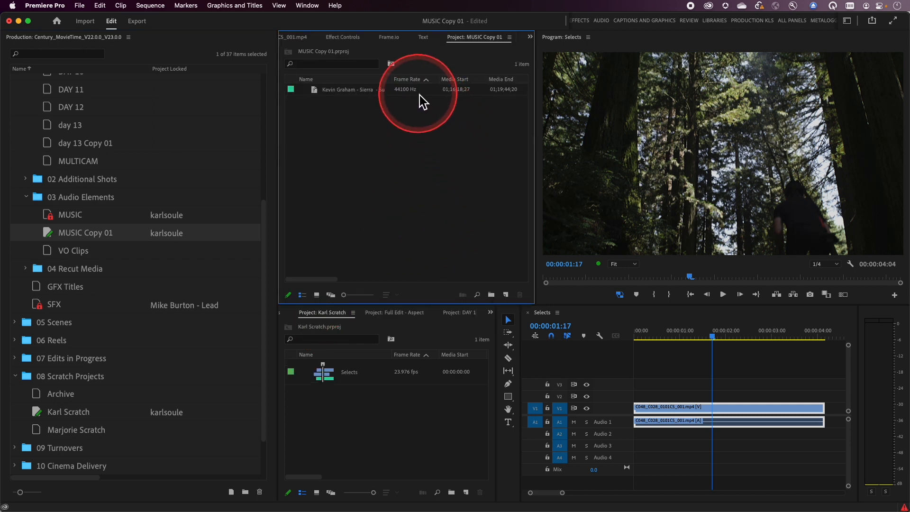
{"action": "mouse_move", "coordinate": [493, 322]}
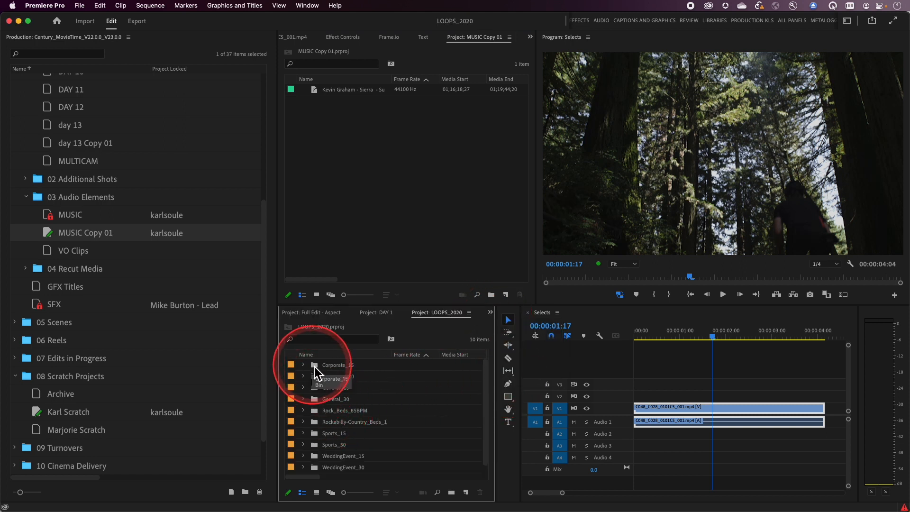
Copy the Corporate_15 and General_15 bins into MUSIC Copy 01 and expand General_15
{"action": "left_click", "coordinate": [337, 364]}
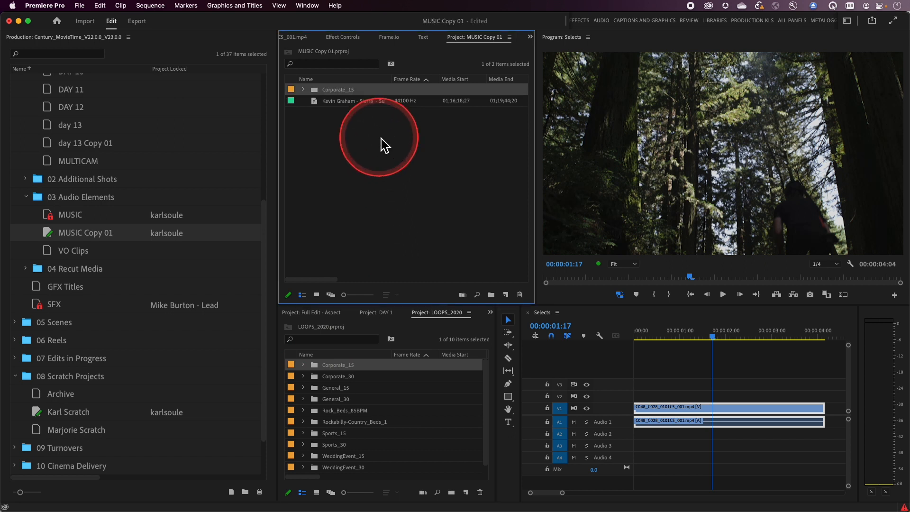
{"action": "left_click", "coordinate": [336, 387]}
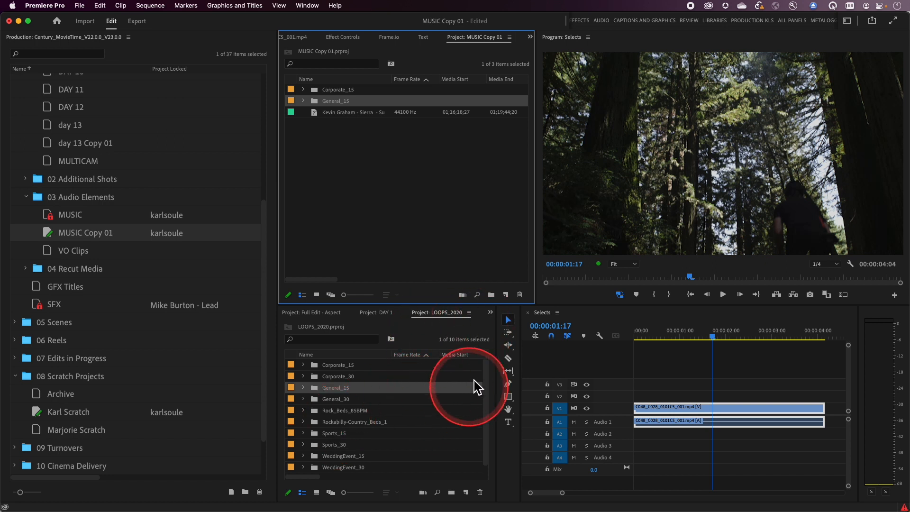
{"action": "mouse_move", "coordinate": [404, 400]}
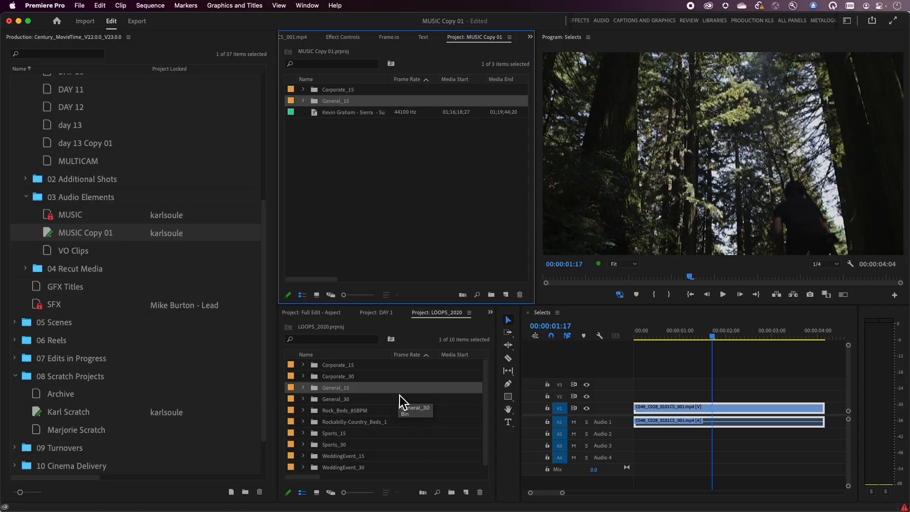
{"action": "left_click", "coordinate": [302, 387]}
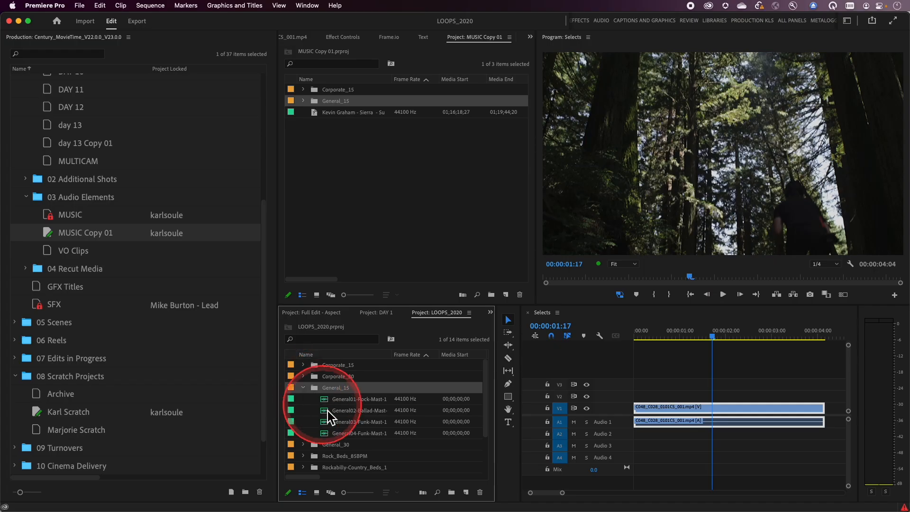
Delete the General02-Ballad clip from Karl Scratch, then return the panel to LOOPS_2020
{"action": "left_click", "coordinate": [534, 421]}
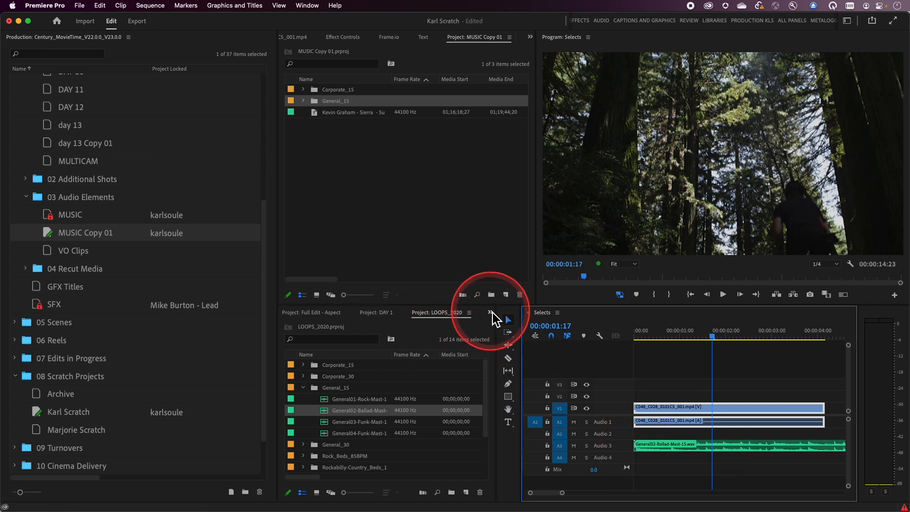
{"action": "left_click", "coordinate": [468, 312]}
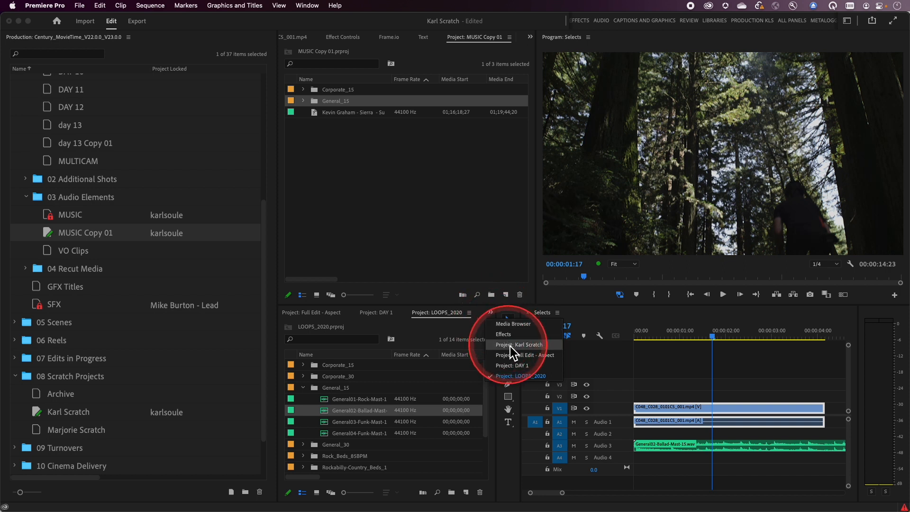
{"action": "left_click", "coordinate": [516, 344]}
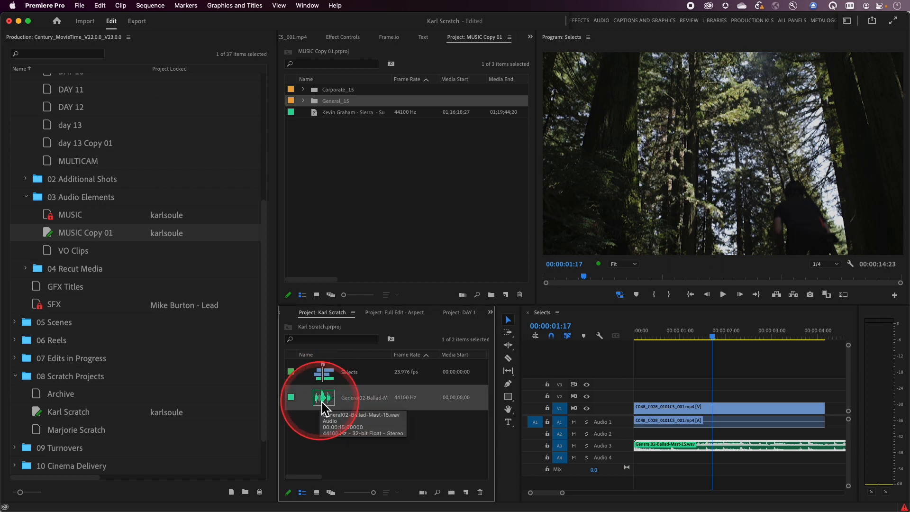
{"action": "mouse_move", "coordinate": [323, 398]}
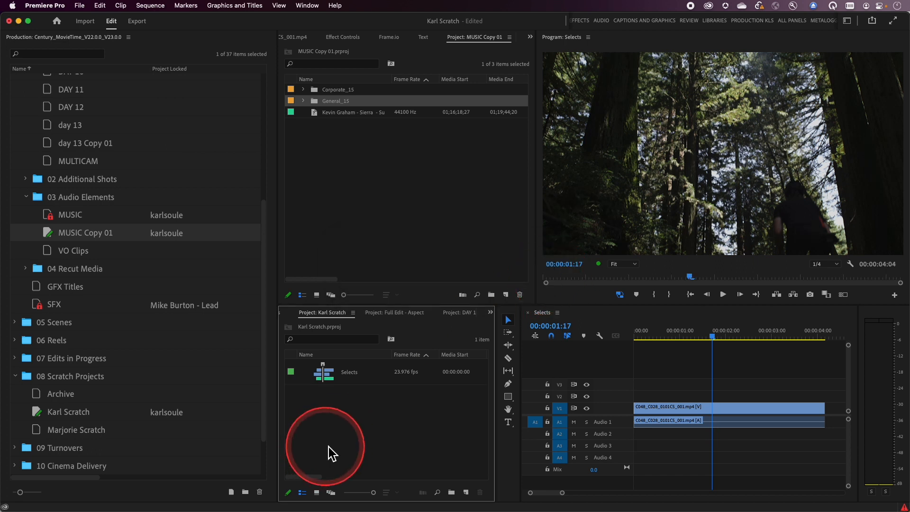
{"action": "mouse_move", "coordinate": [361, 437]}
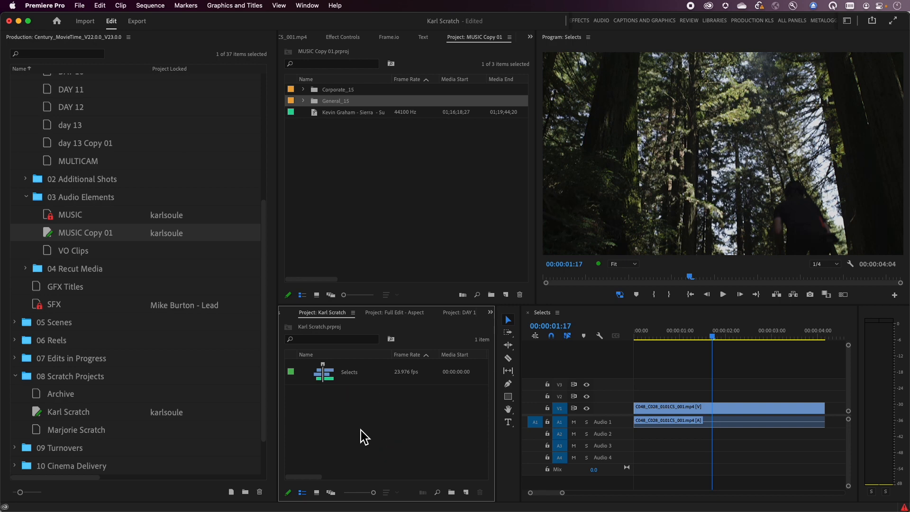
{"action": "left_click", "coordinate": [436, 312]}
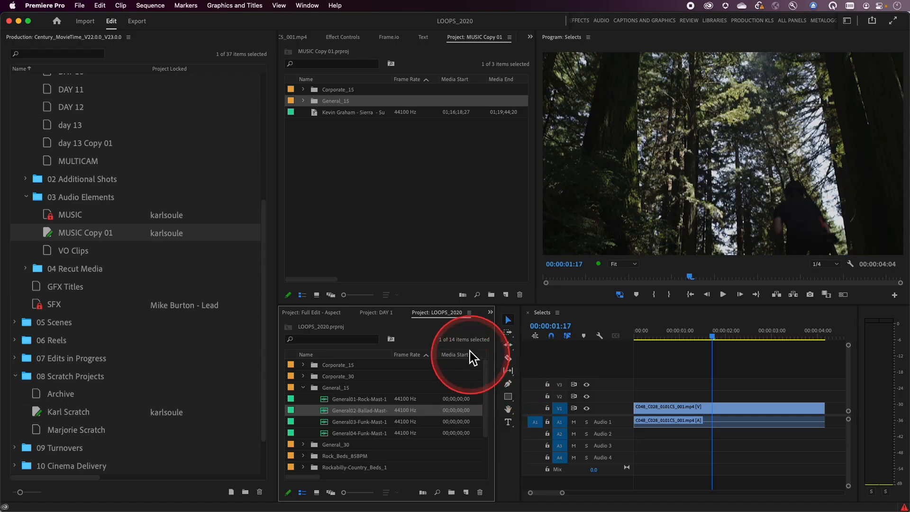
{"action": "mouse_move", "coordinate": [424, 319]}
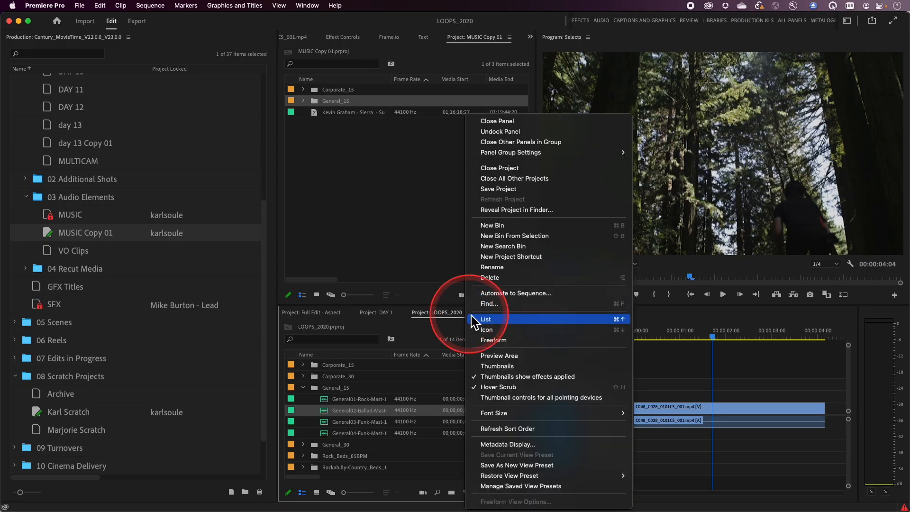
{"action": "mouse_move", "coordinate": [499, 168]}
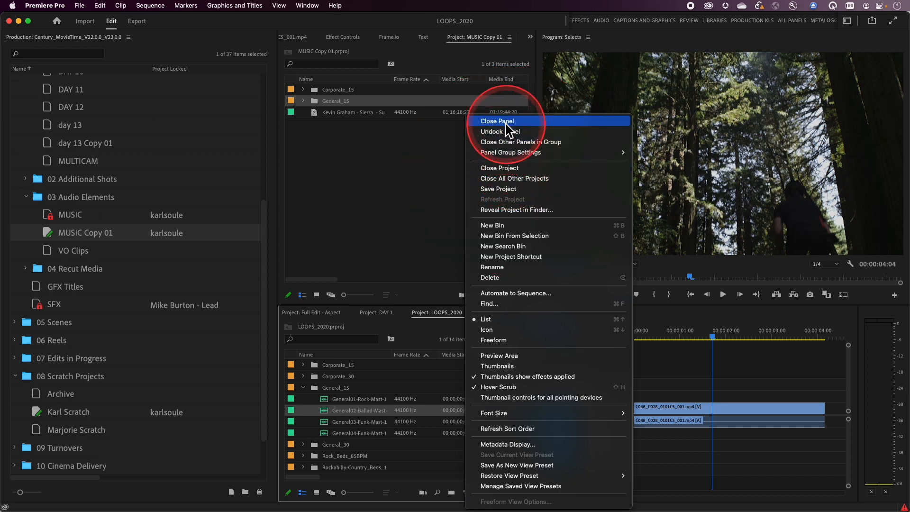
{"action": "mouse_move", "coordinate": [510, 176]}
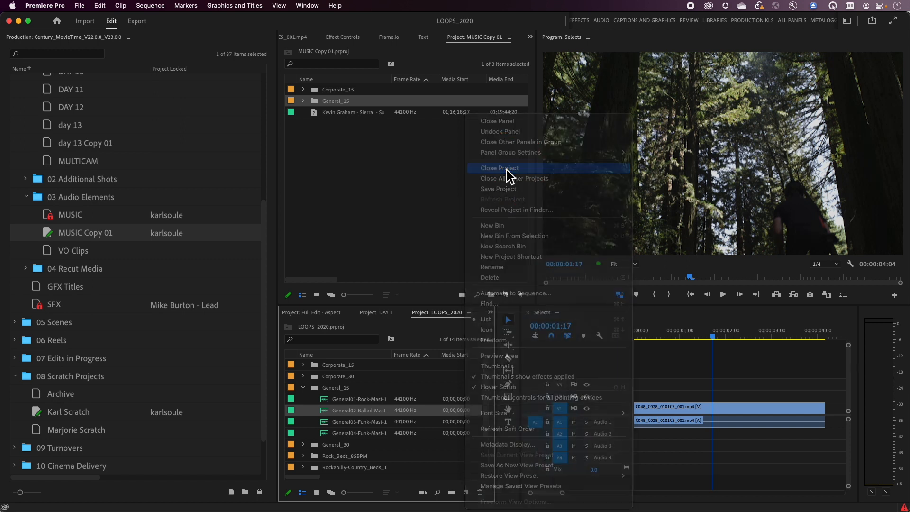
Choose Close Project from the LOOPS_2020 panel menu
{"action": "left_click", "coordinate": [498, 168]}
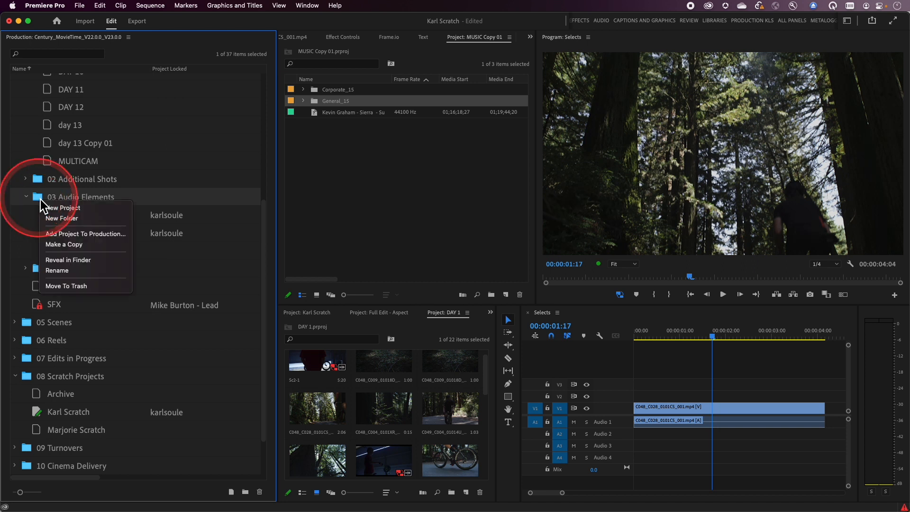
{"action": "mouse_move", "coordinate": [81, 238]}
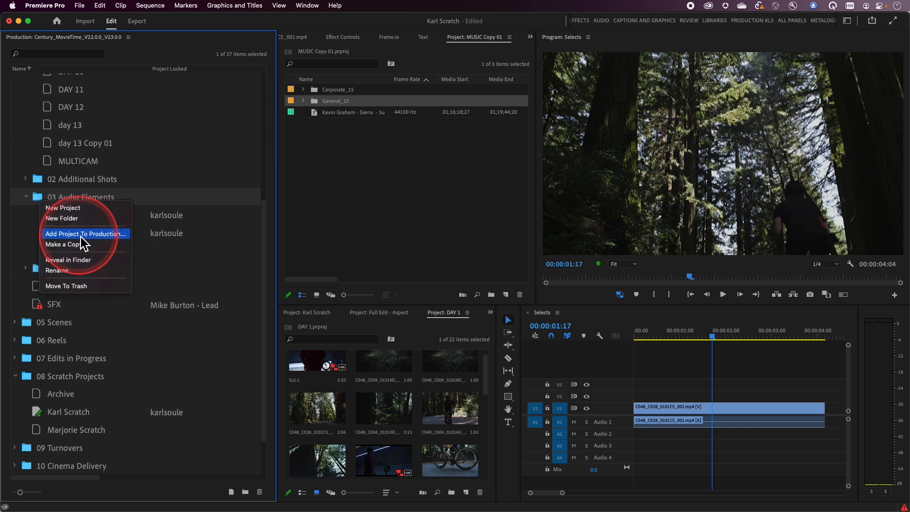
Add a copy of LOOPS_2020.prproj to the 03 Audio Elements production folder
{"action": "left_click", "coordinate": [85, 233]}
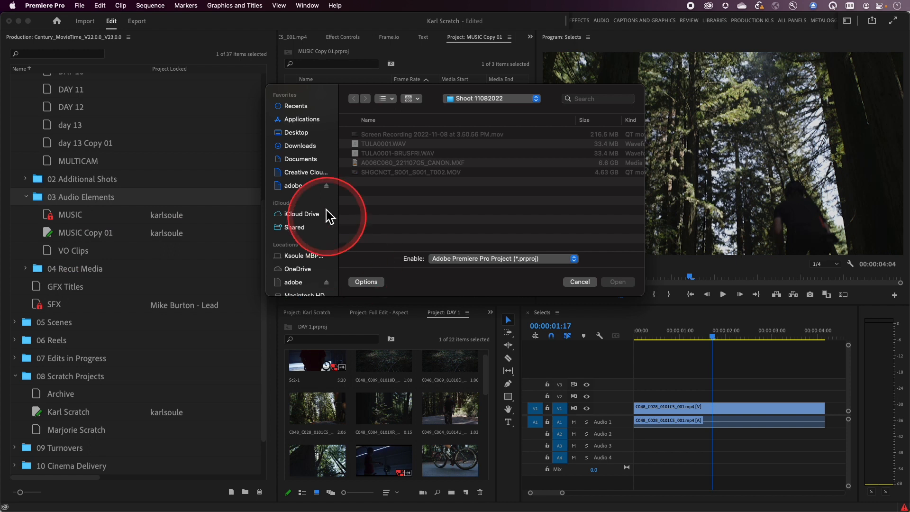
{"action": "left_click", "coordinate": [296, 132]}
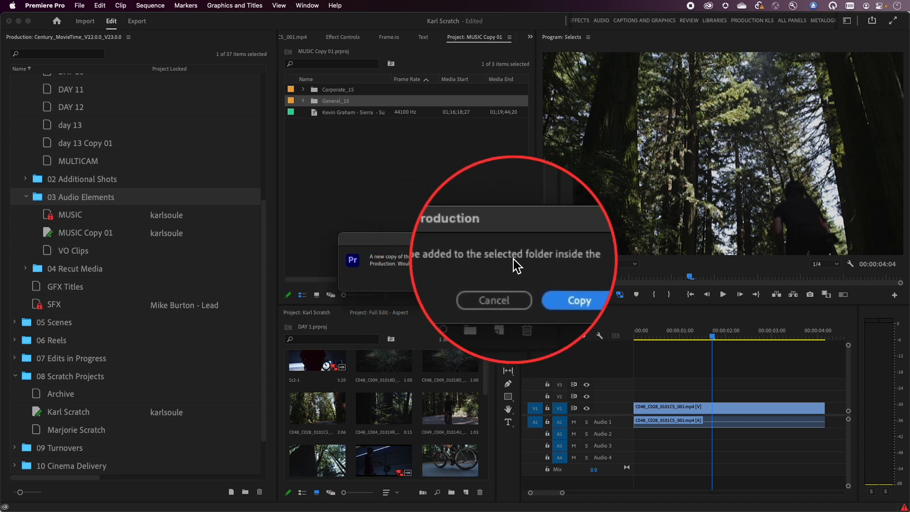
{"action": "left_click", "coordinate": [578, 300]}
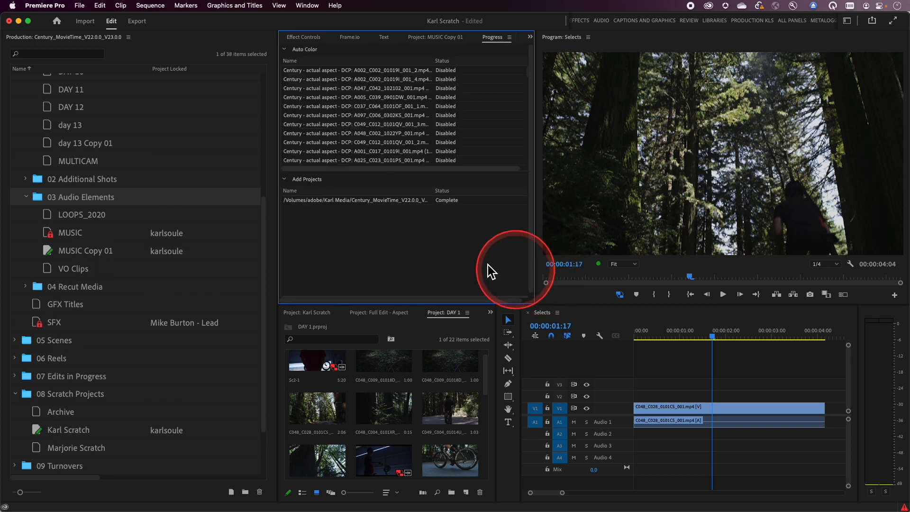
{"action": "mouse_move", "coordinate": [377, 253]}
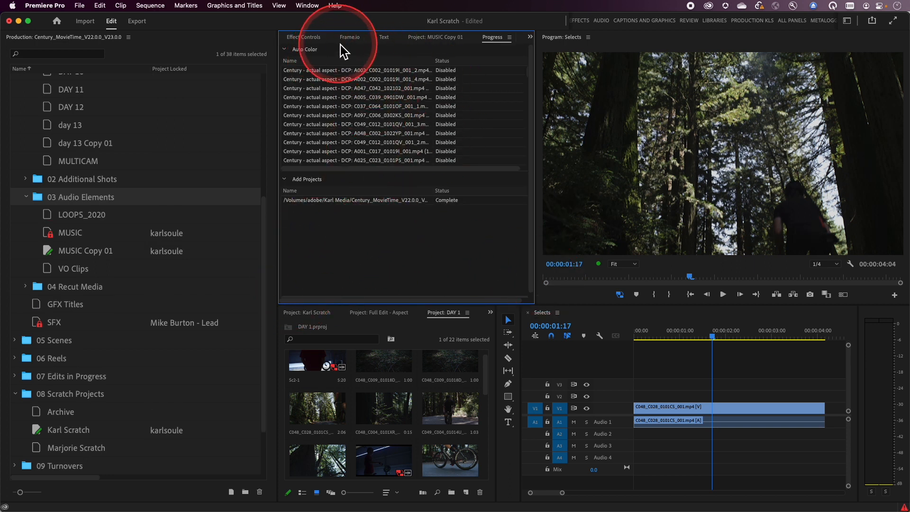
Cut ClassicalCorporateMast-30 from Corporate_30 into Selects and reveal its source in LOOPS_2020
{"action": "left_click", "coordinate": [435, 37]}
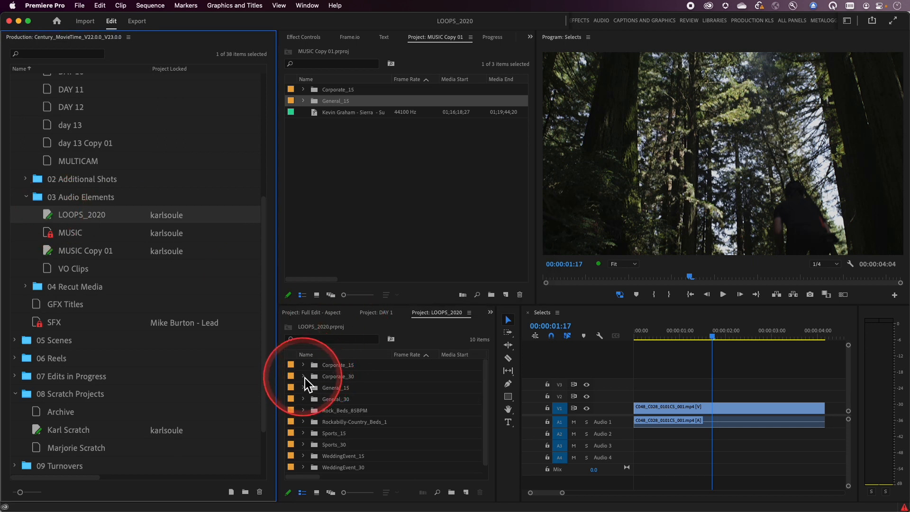
{"action": "left_click", "coordinate": [303, 376]}
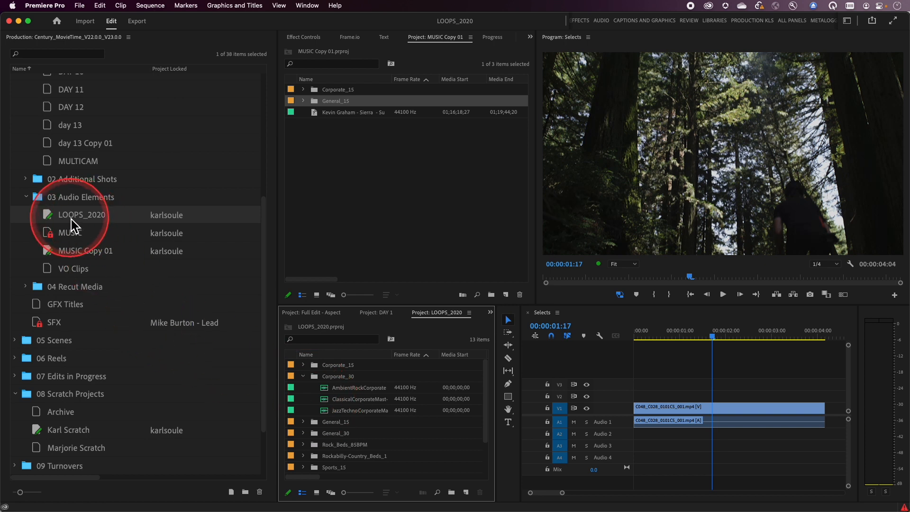
{"action": "mouse_move", "coordinate": [326, 406]}
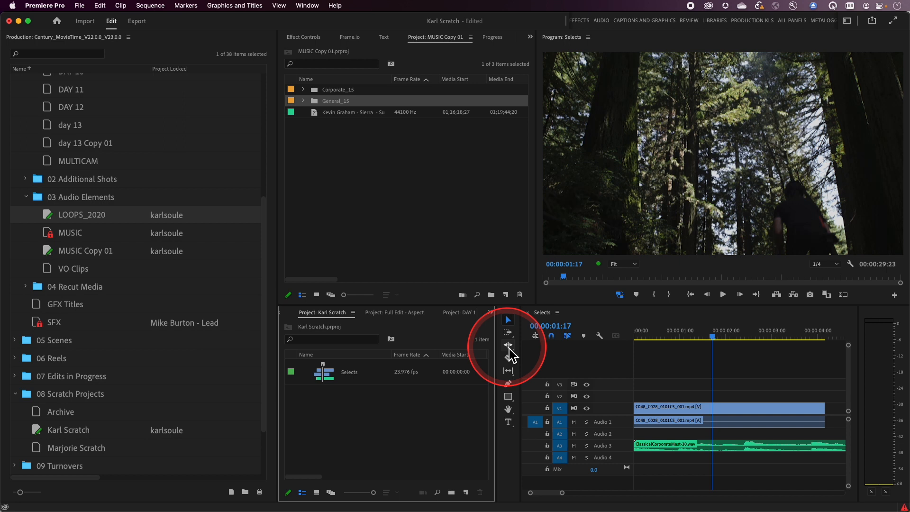
{"action": "mouse_move", "coordinate": [394, 449]}
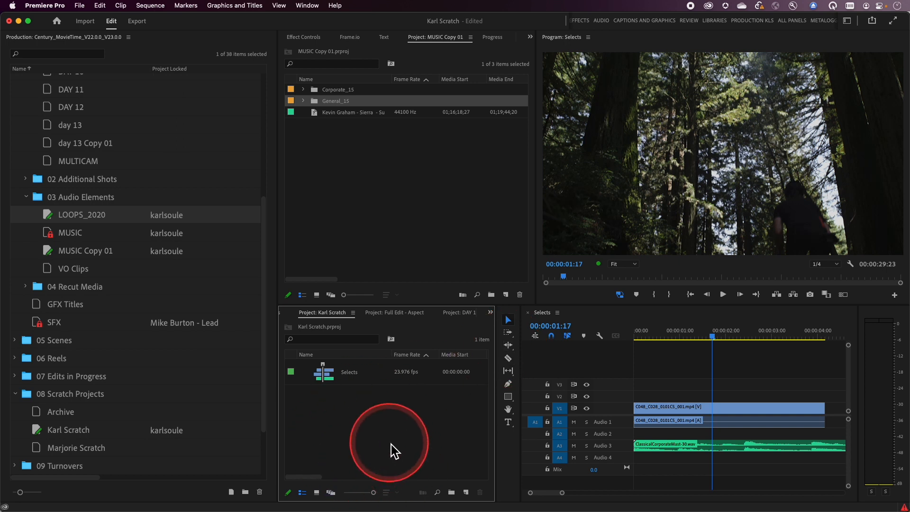
{"action": "right_click", "coordinate": [667, 407]}
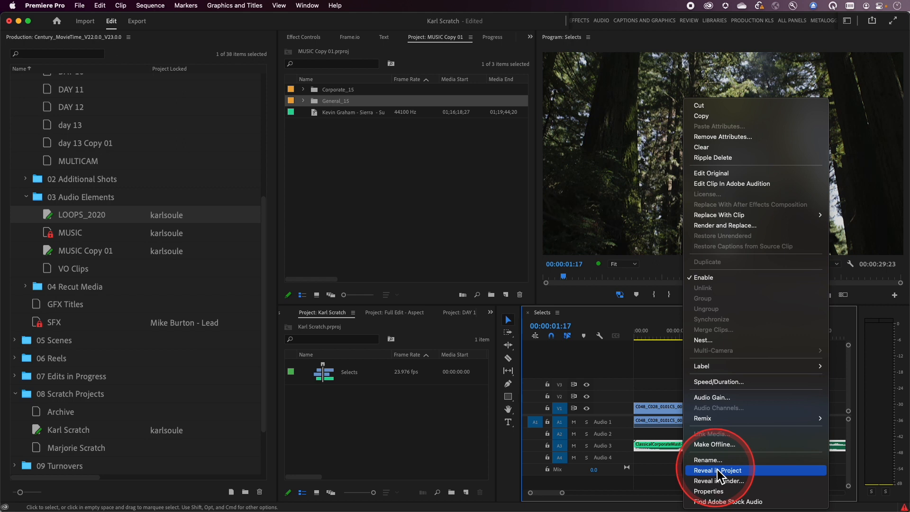
{"action": "left_click", "coordinate": [717, 470]}
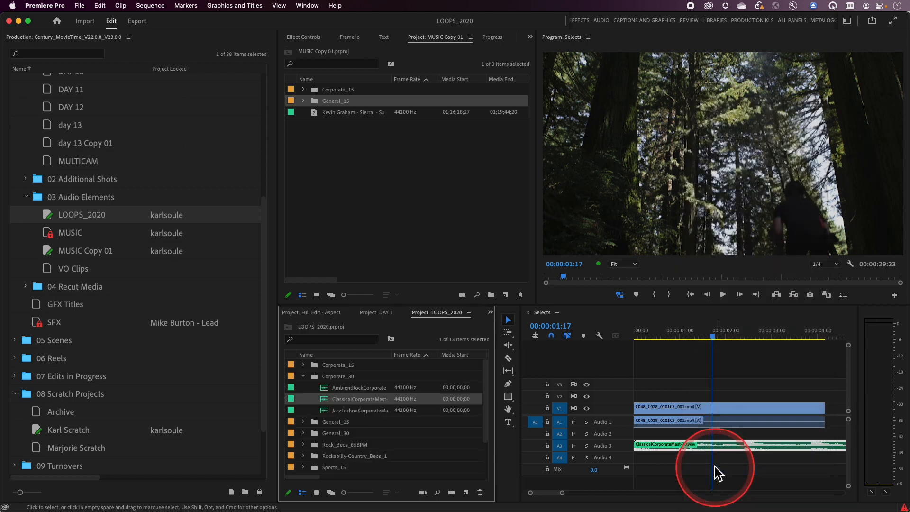